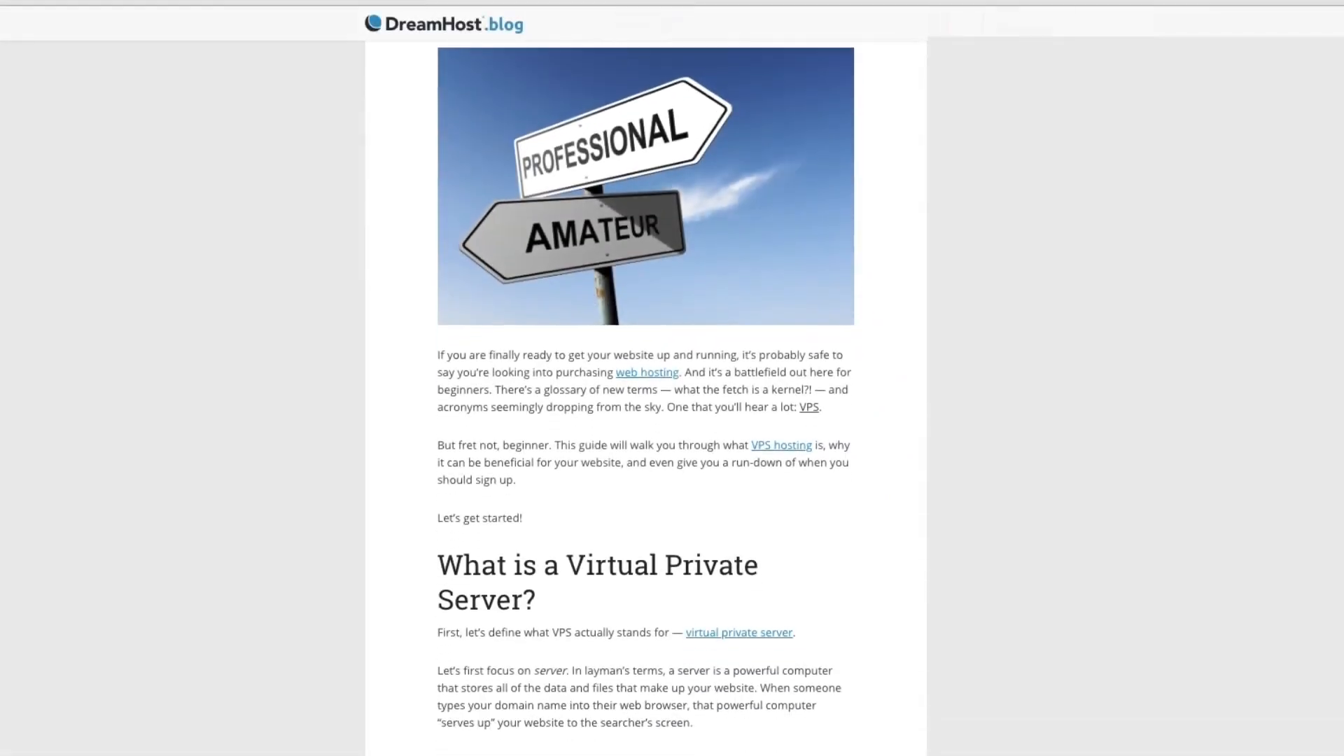
scroll(down, 3)
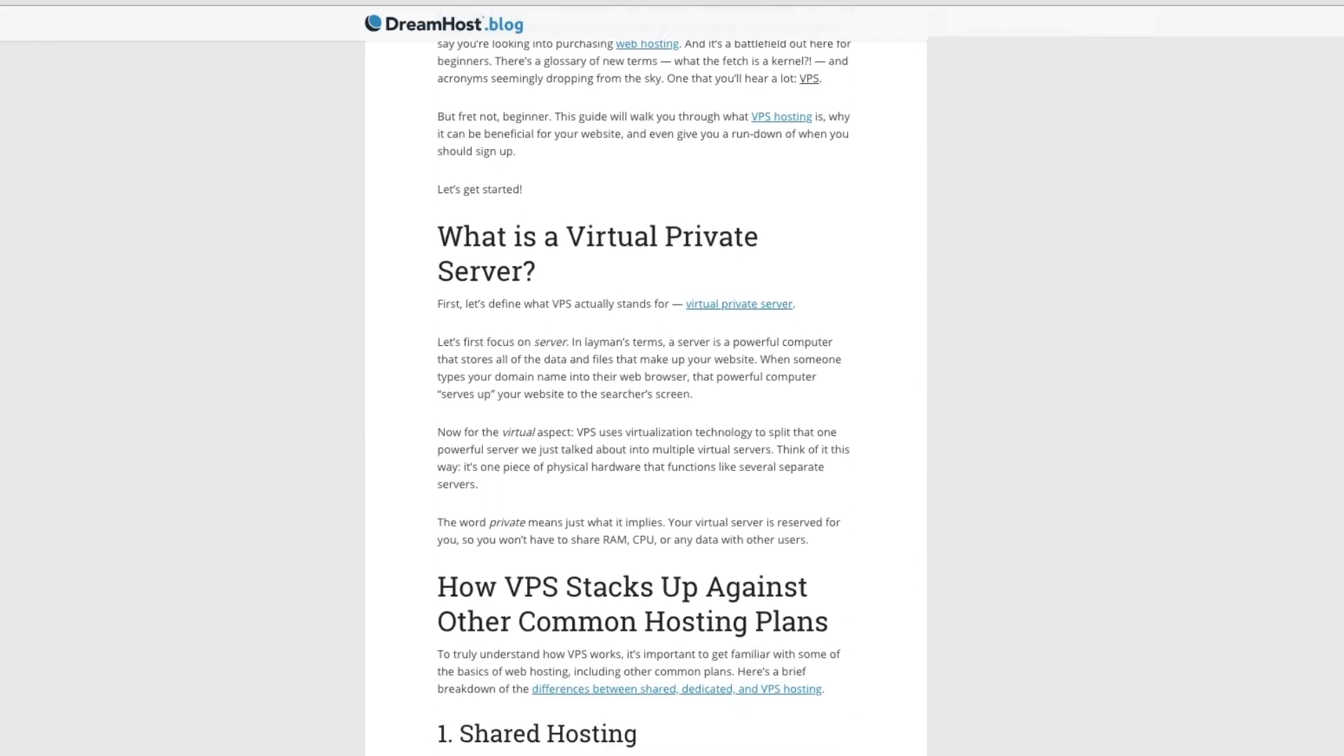
scroll(down, 3)
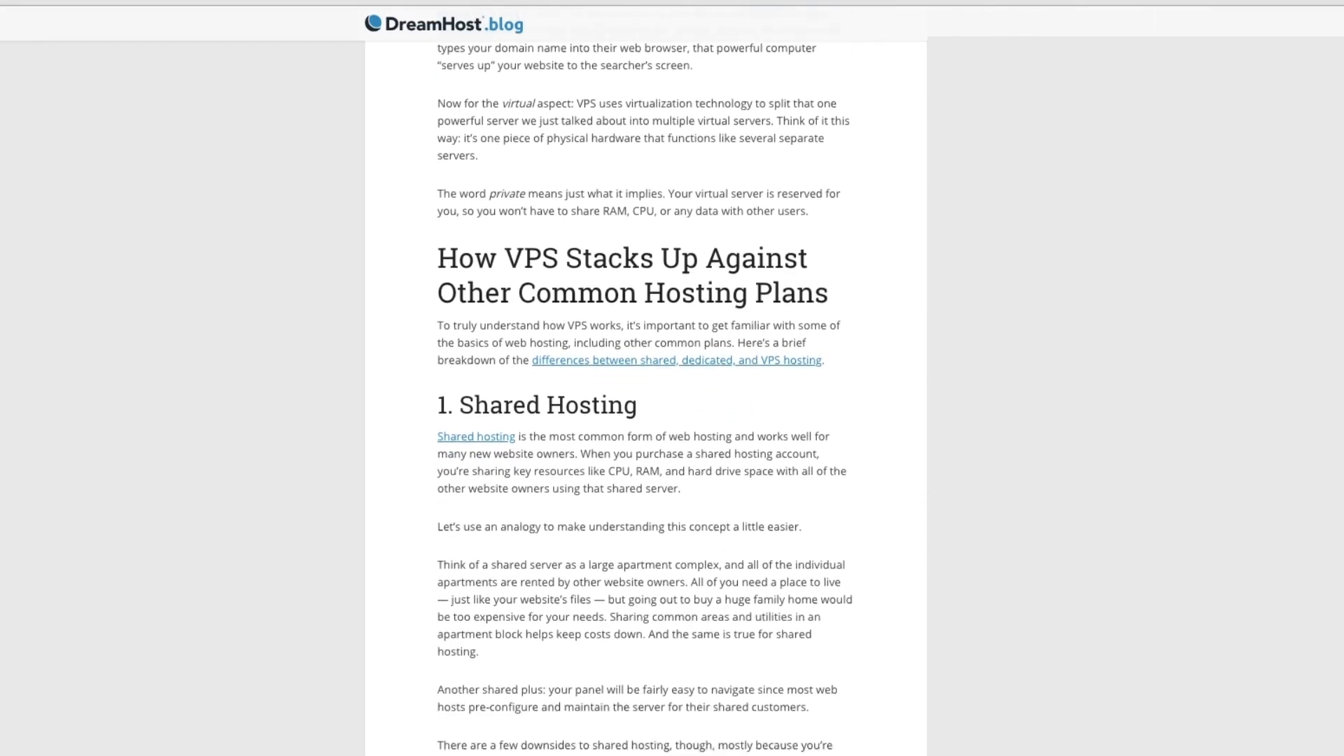
scroll(down, 3)
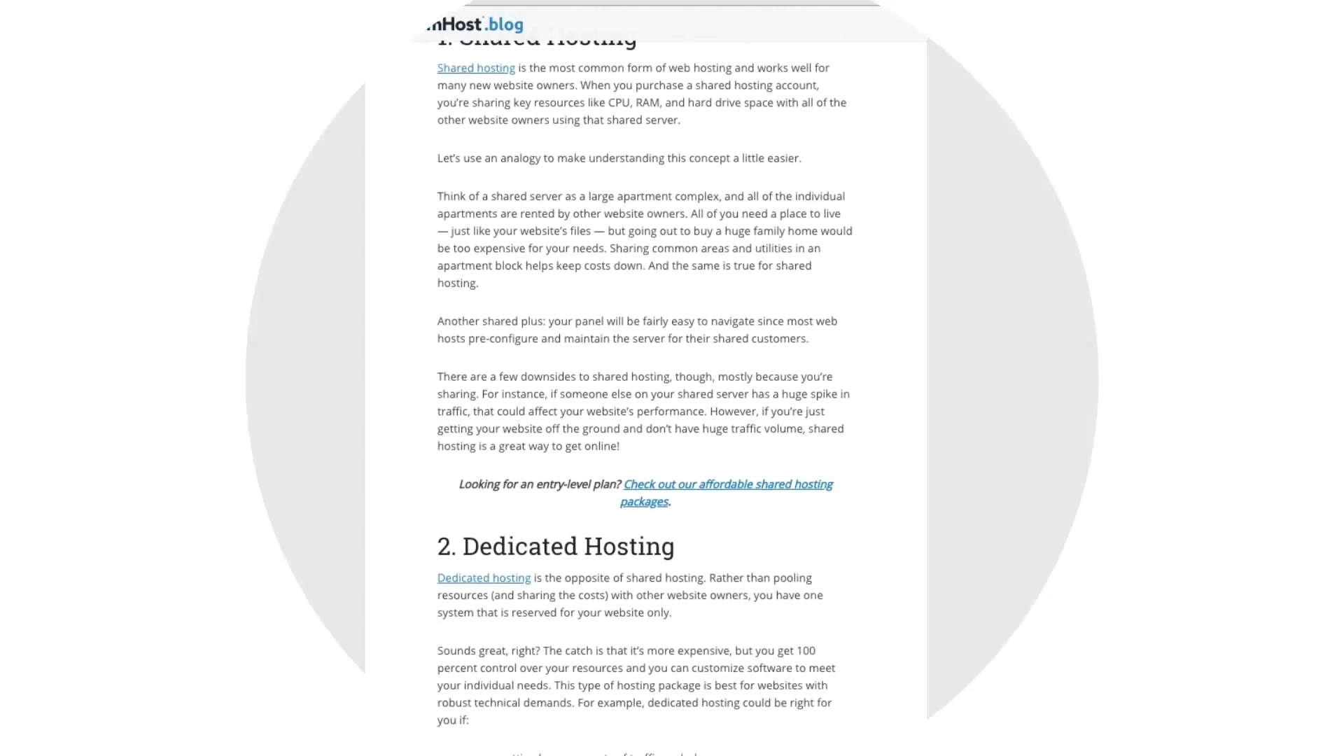